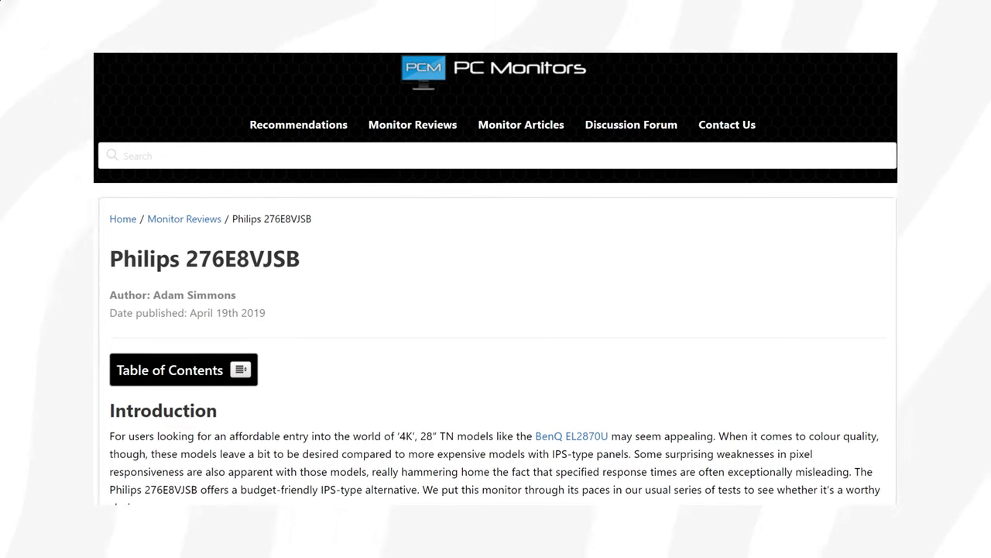
{"action": "scroll", "scroll_direction": "down", "scroll_amount": 3}
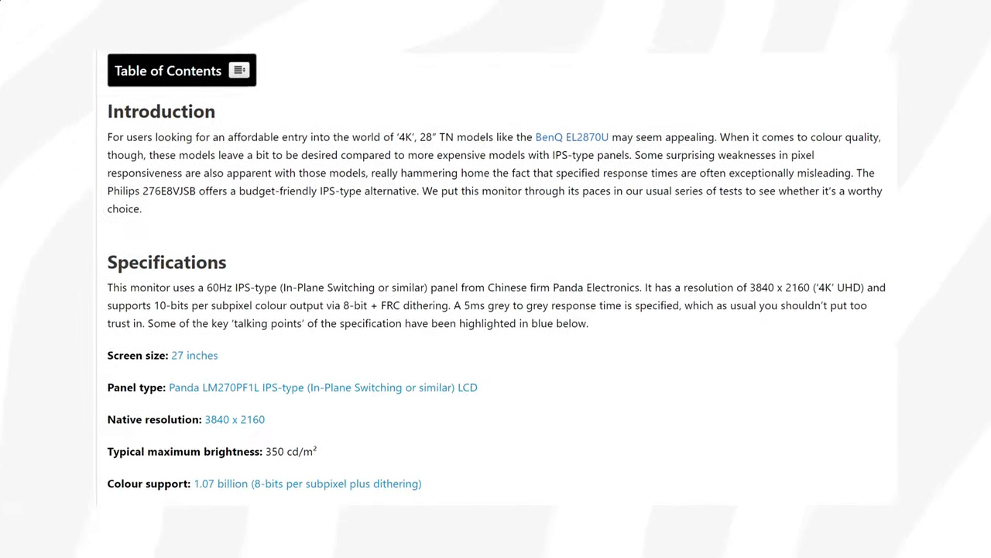
{"action": "scroll", "scroll_direction": "down", "scroll_amount": 3}
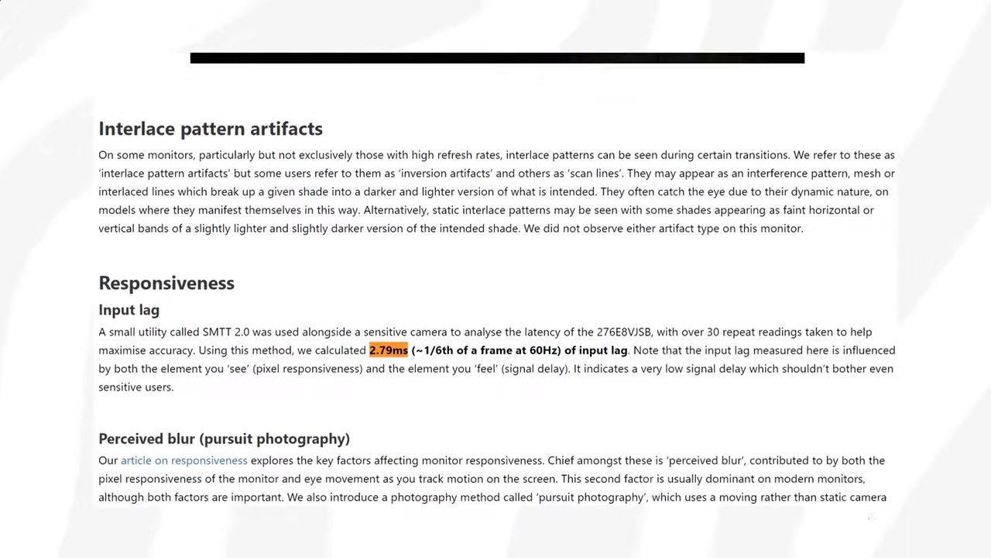